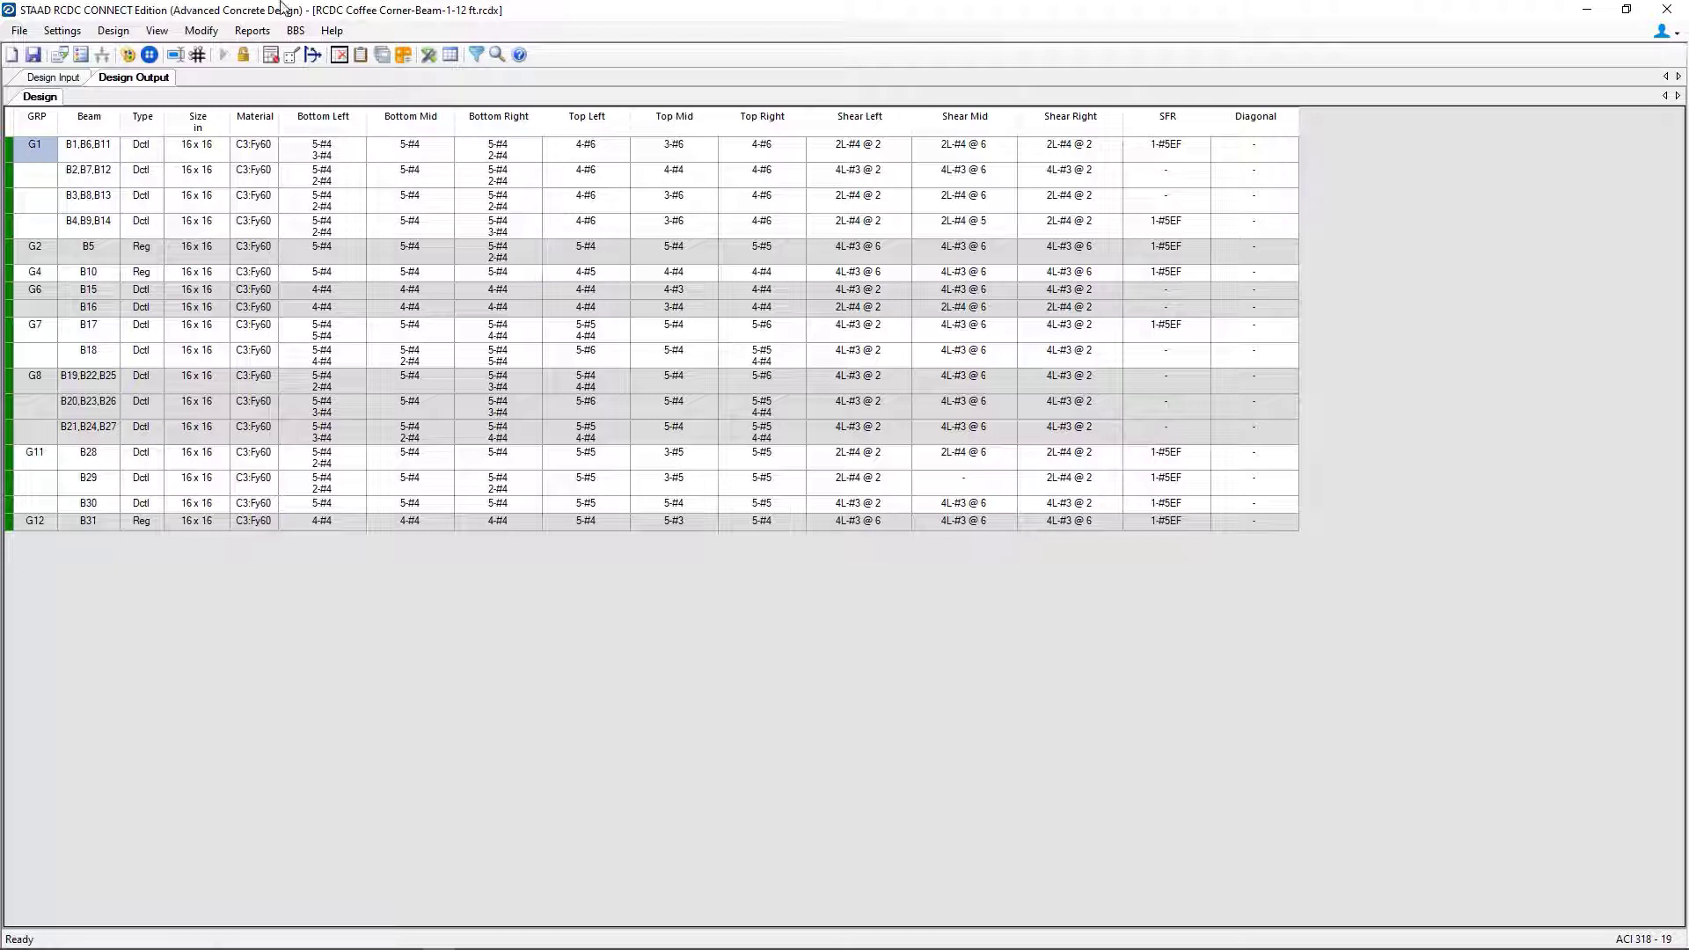
Start redesigning beam group G1 via Modify > Design
left_click(194, 30)
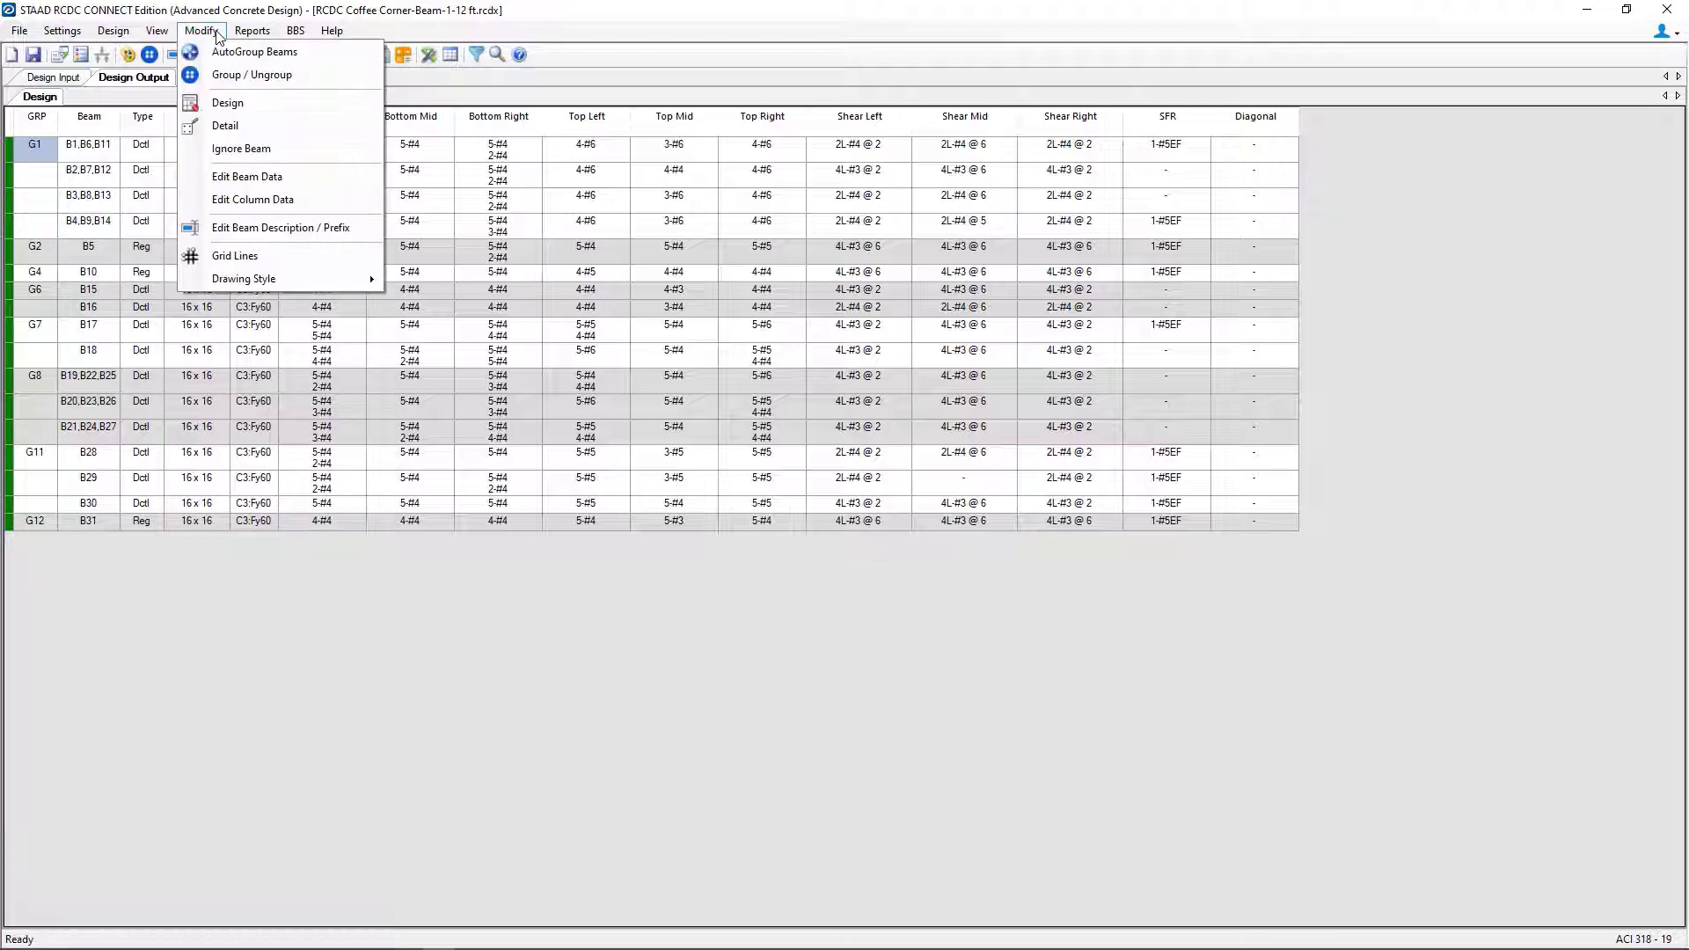
mouse_move(232, 102)
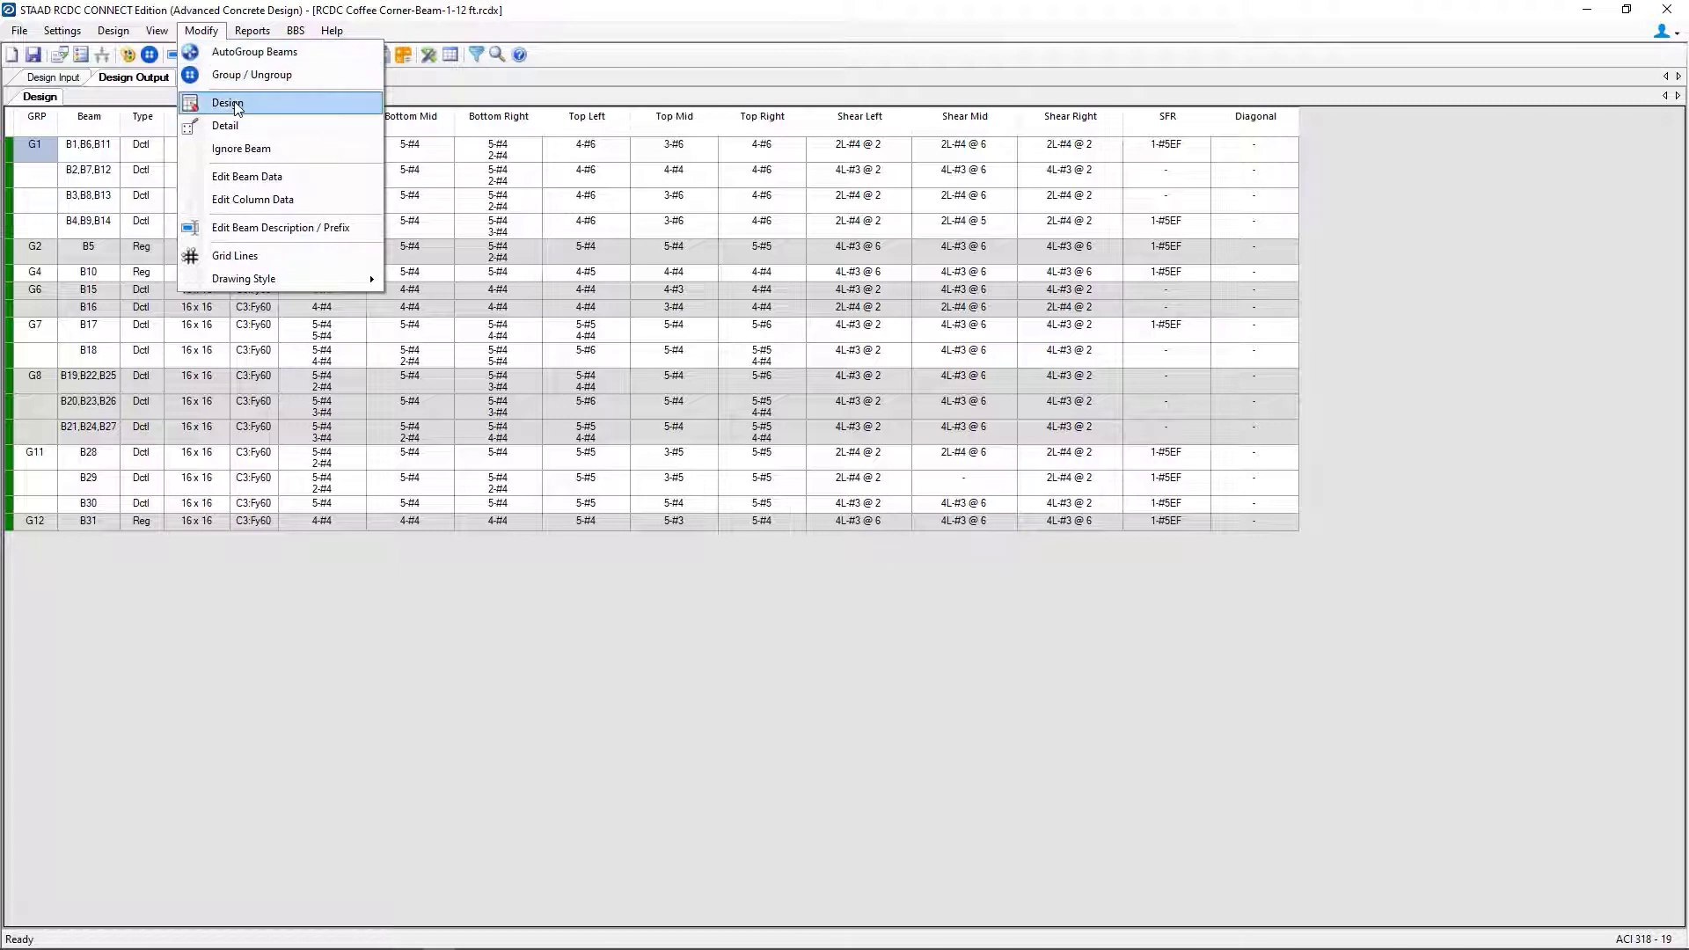
left_click(227, 103)
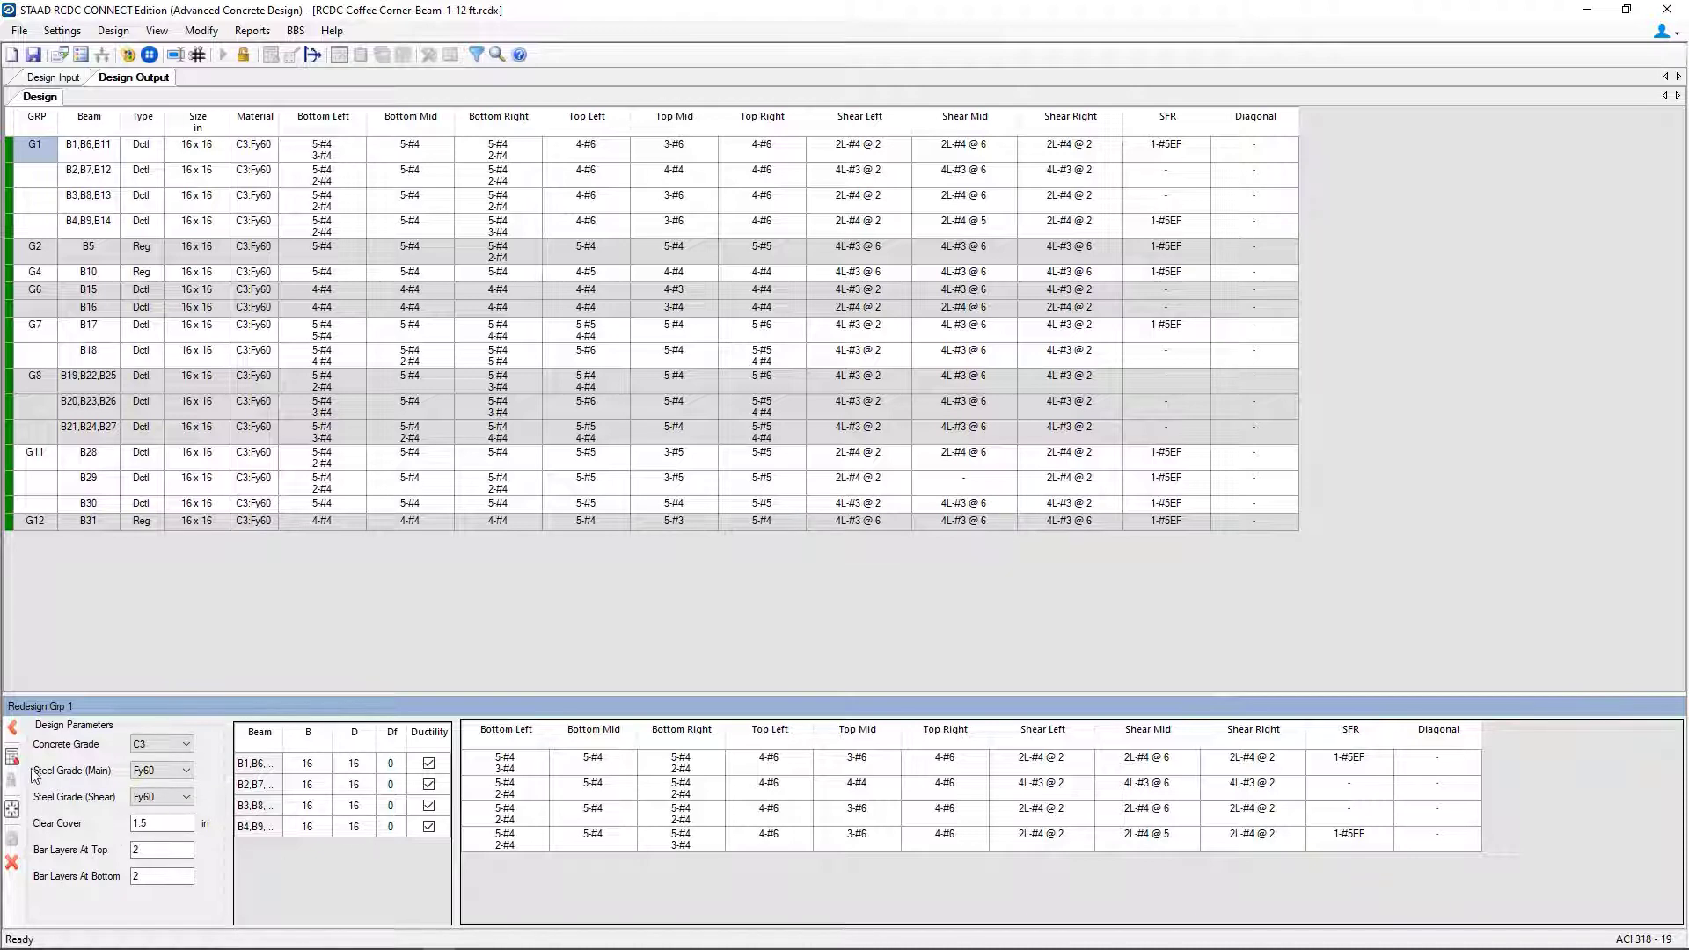
mouse_move(11, 753)
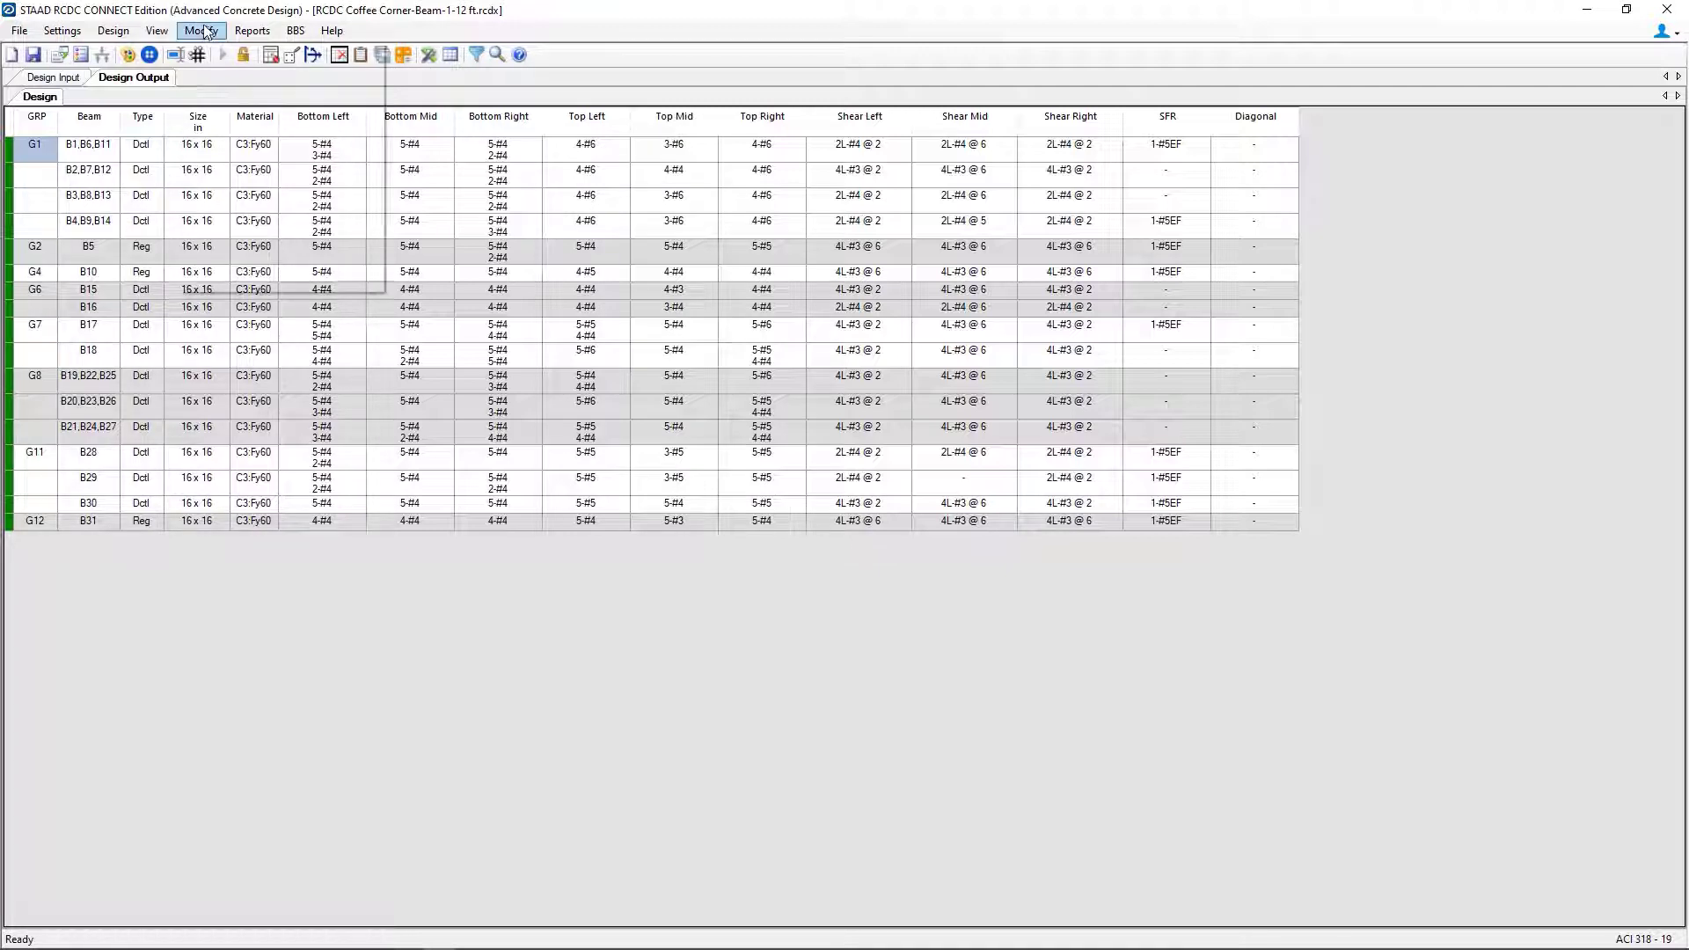
Open the Redetail panel for beam group 1 via Modify > Detail
left_click(201, 31)
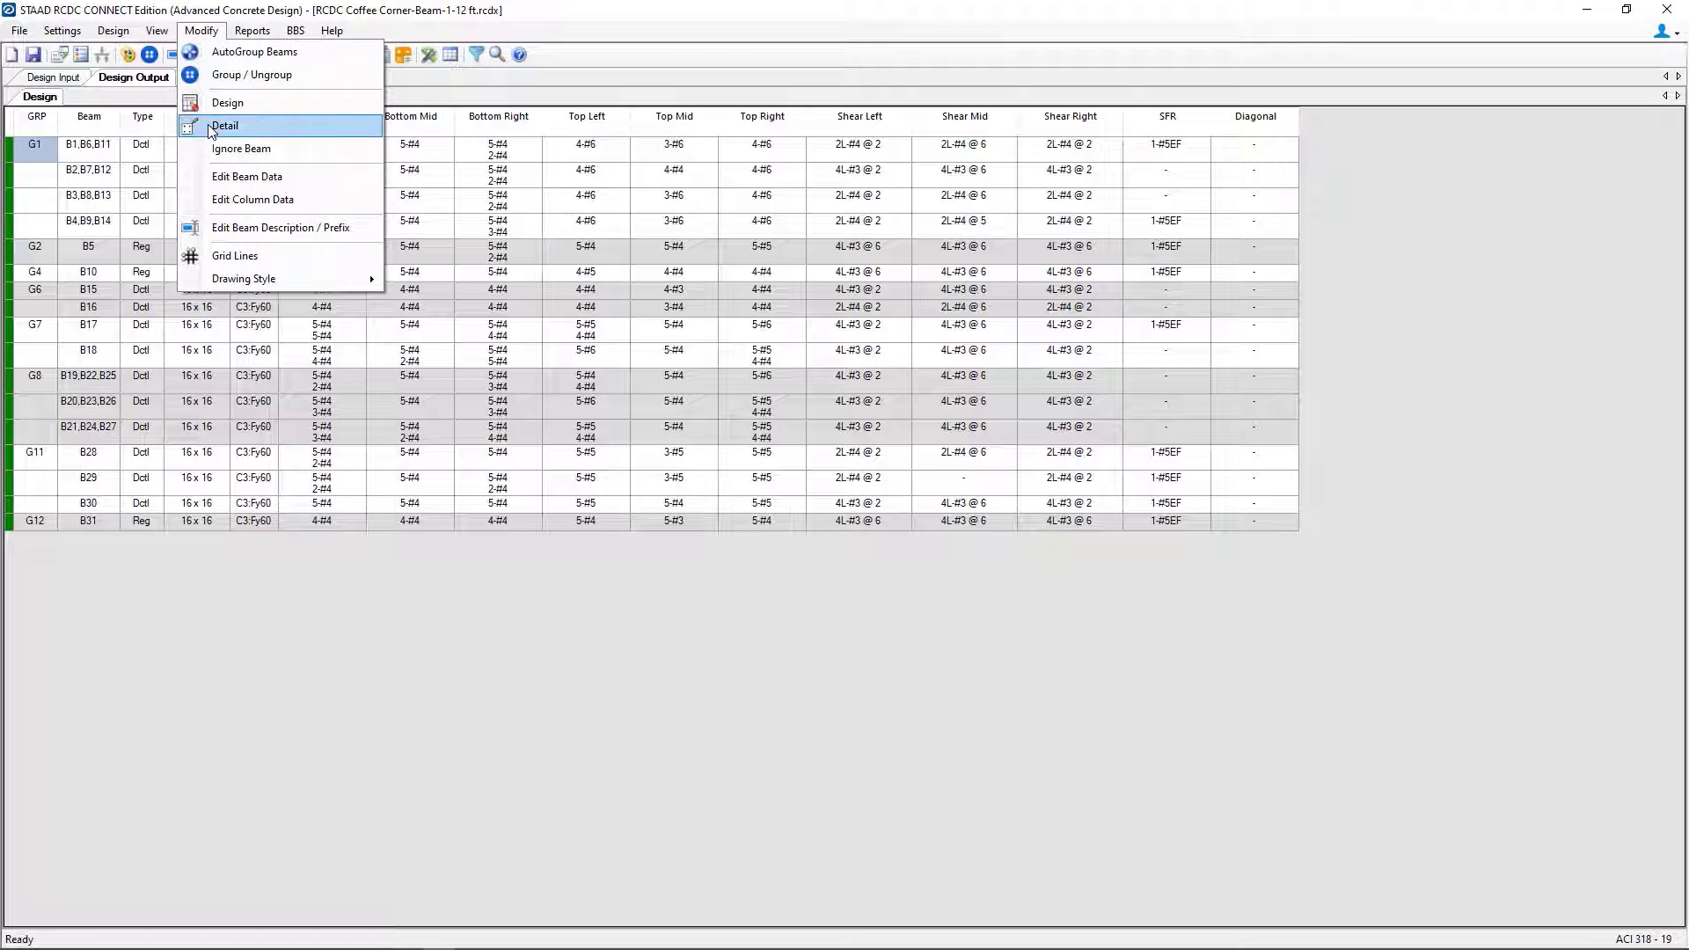
left_click(225, 127)
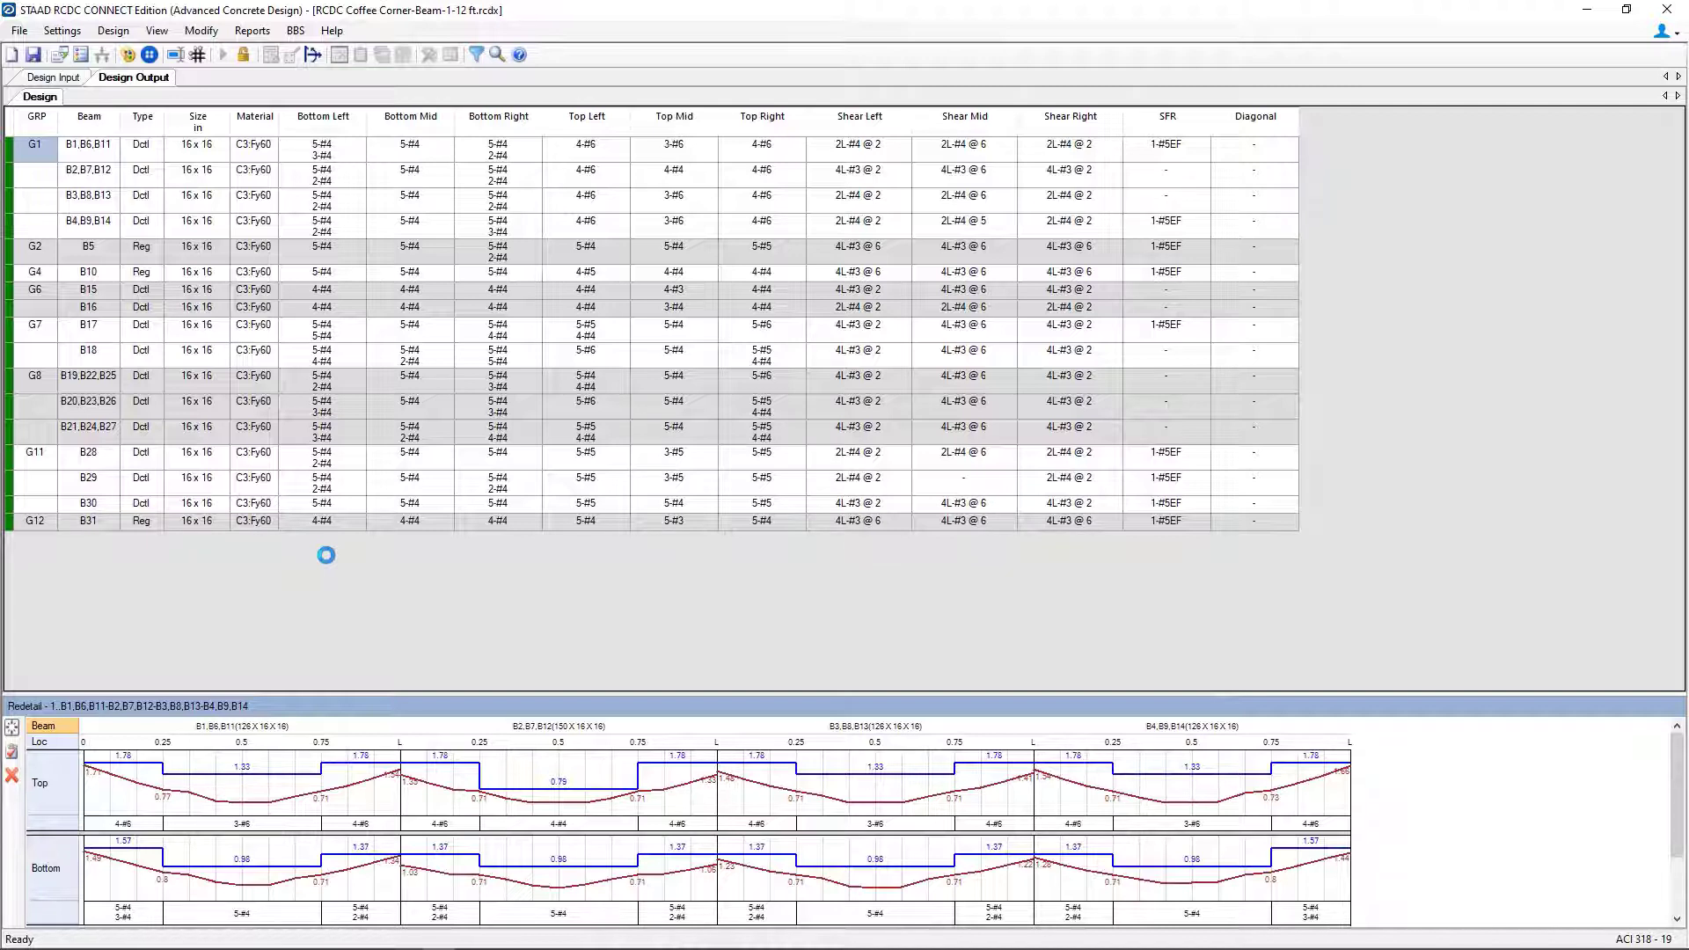
mouse_move(331, 700)
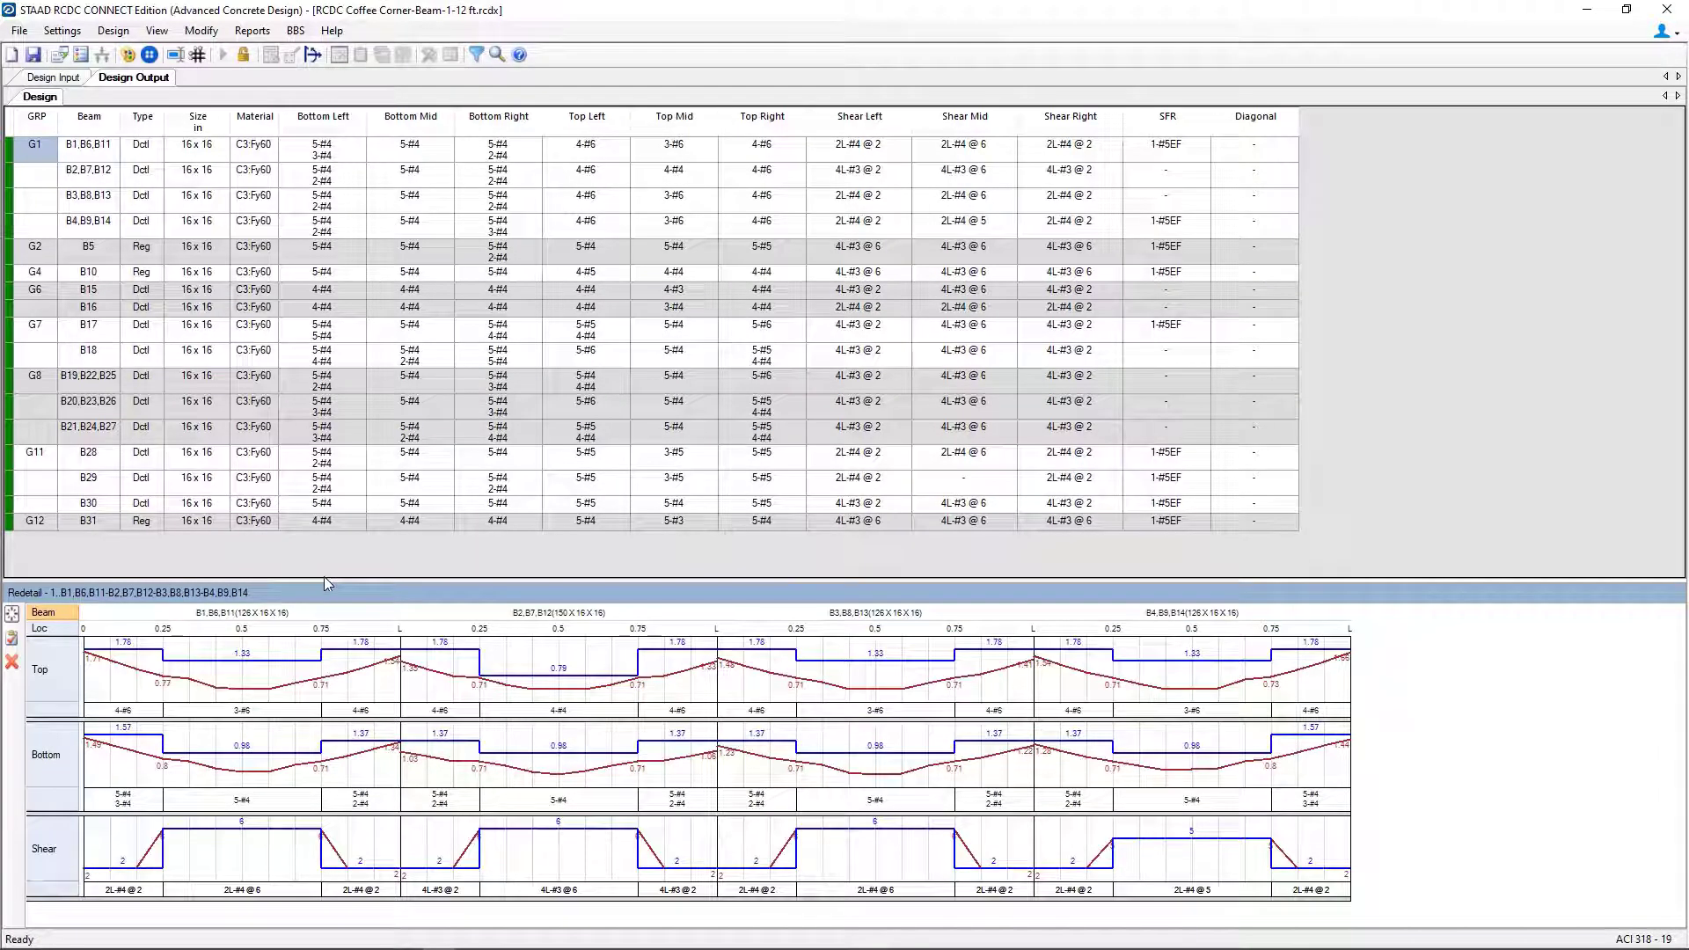
mouse_move(320, 556)
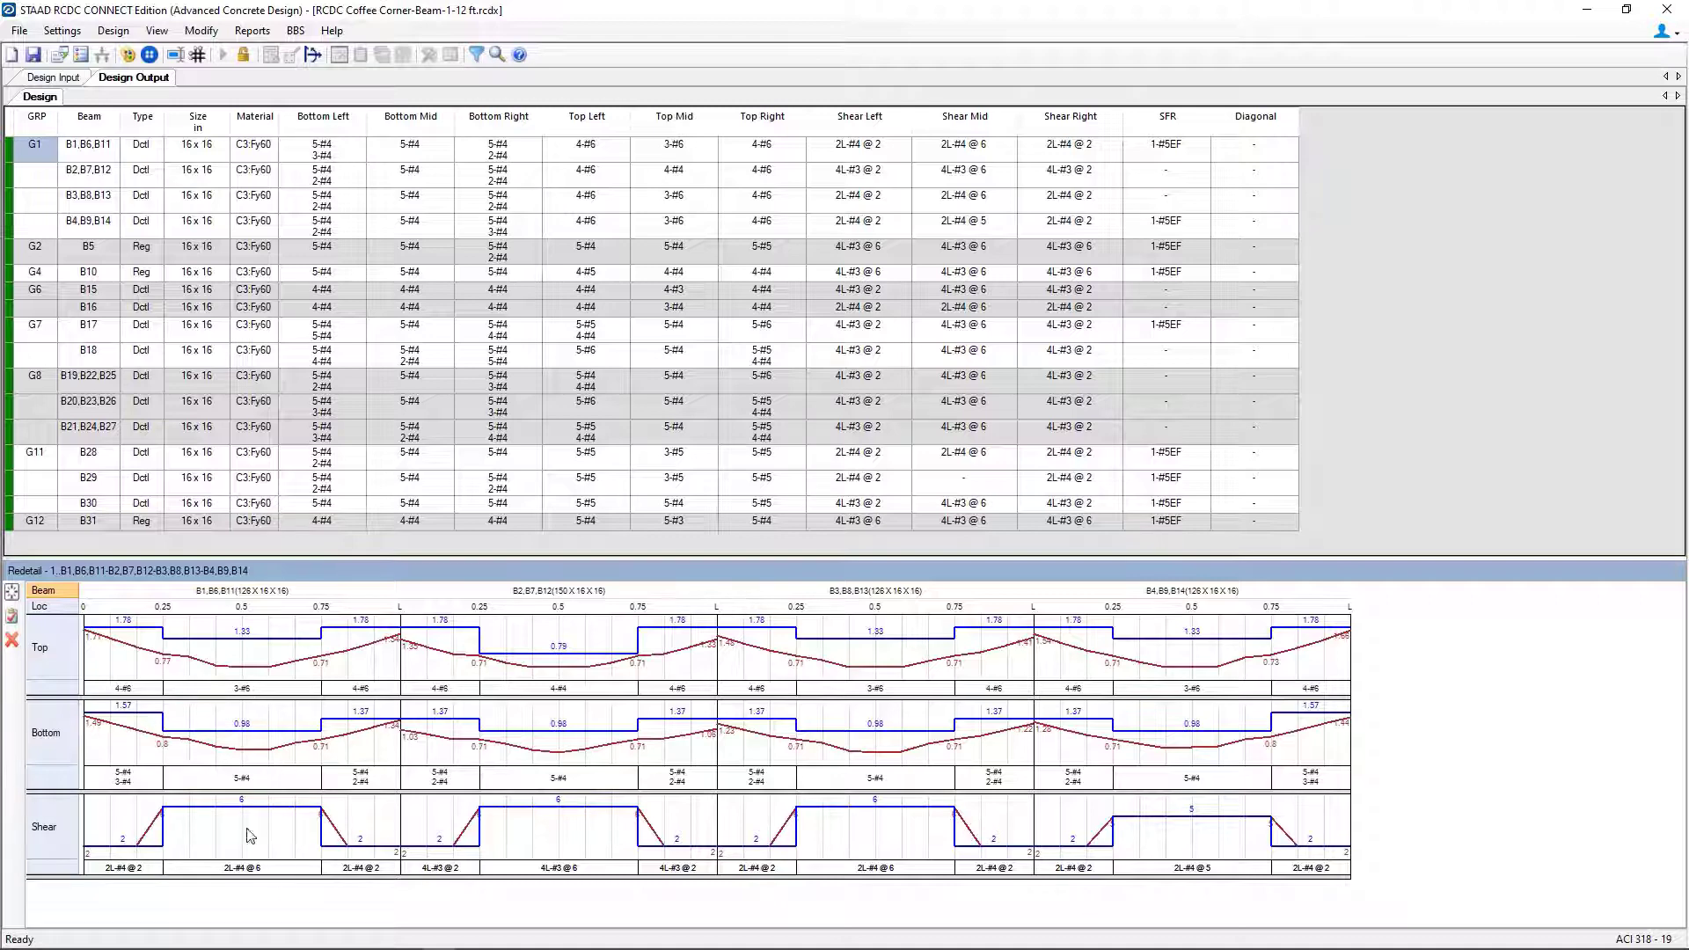
mouse_move(1193, 723)
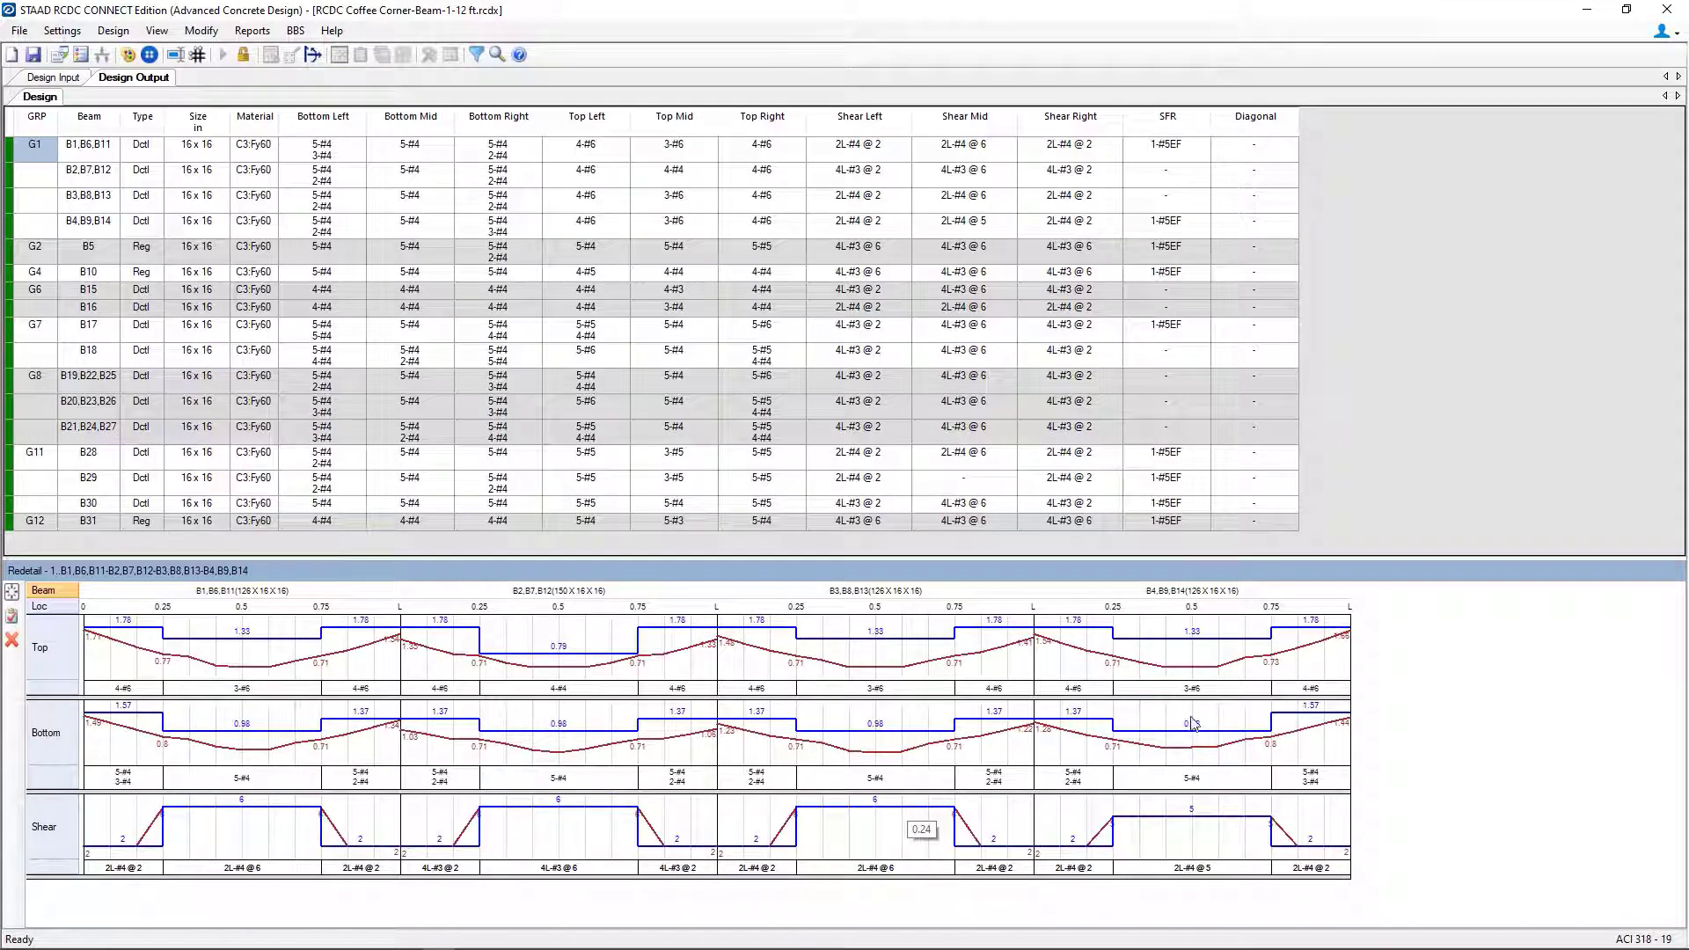
mouse_move(222, 709)
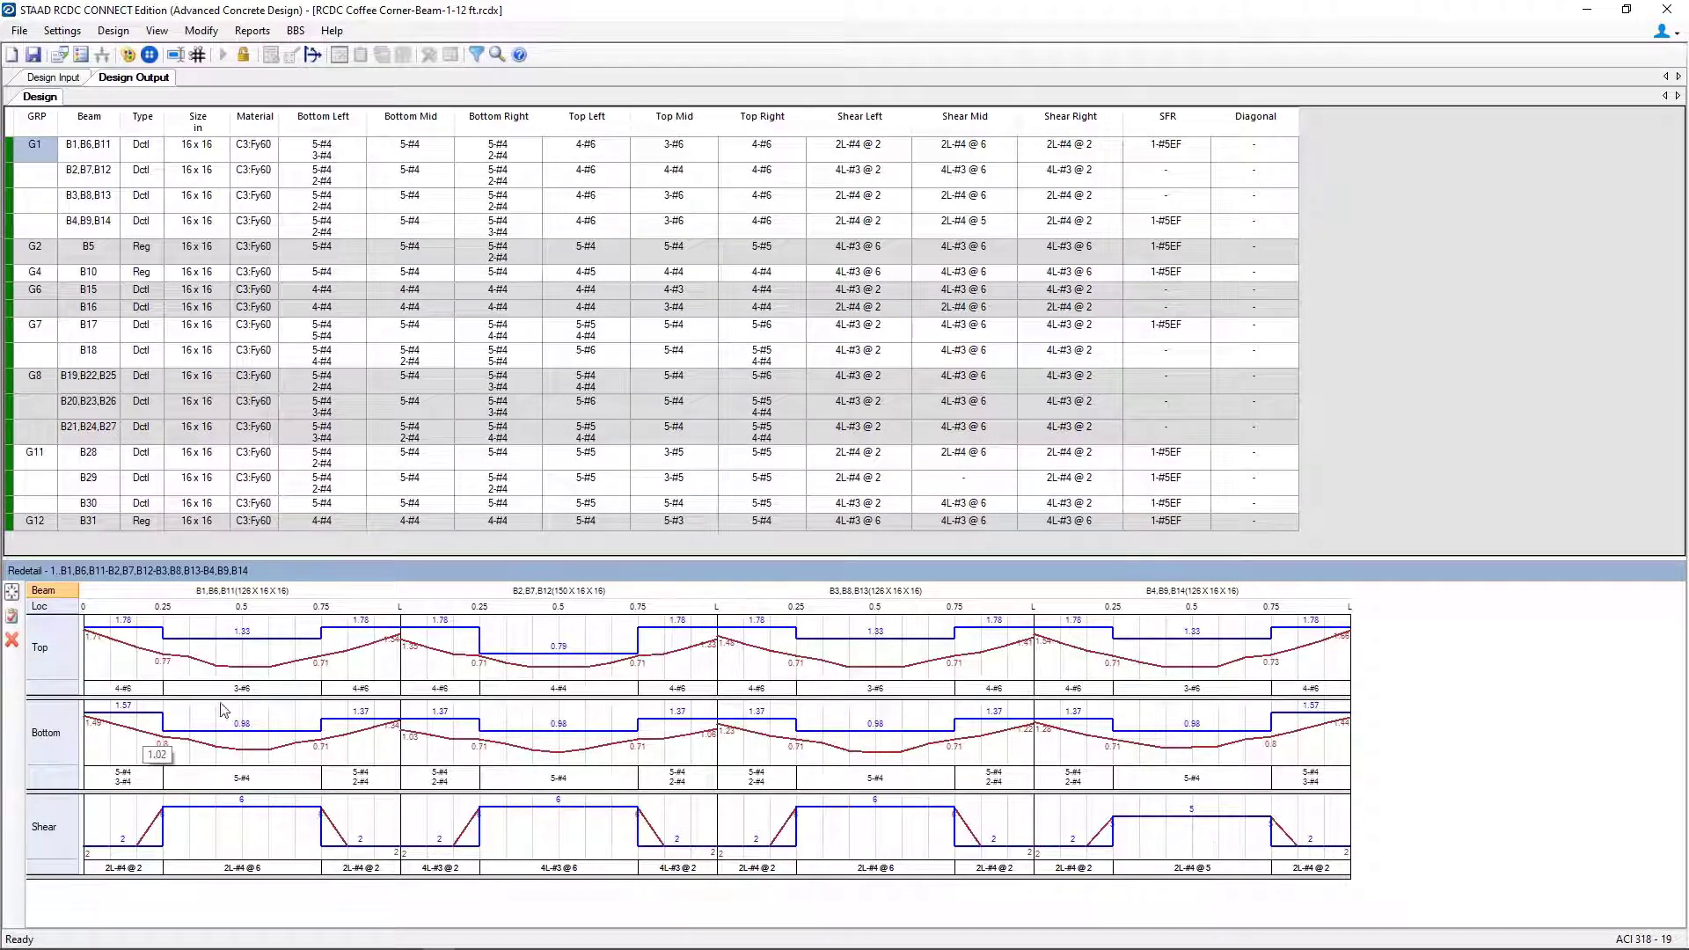
Set the mid-span top steel of B1,B6,B11 to 4 bars of size #5
left_click(243, 687)
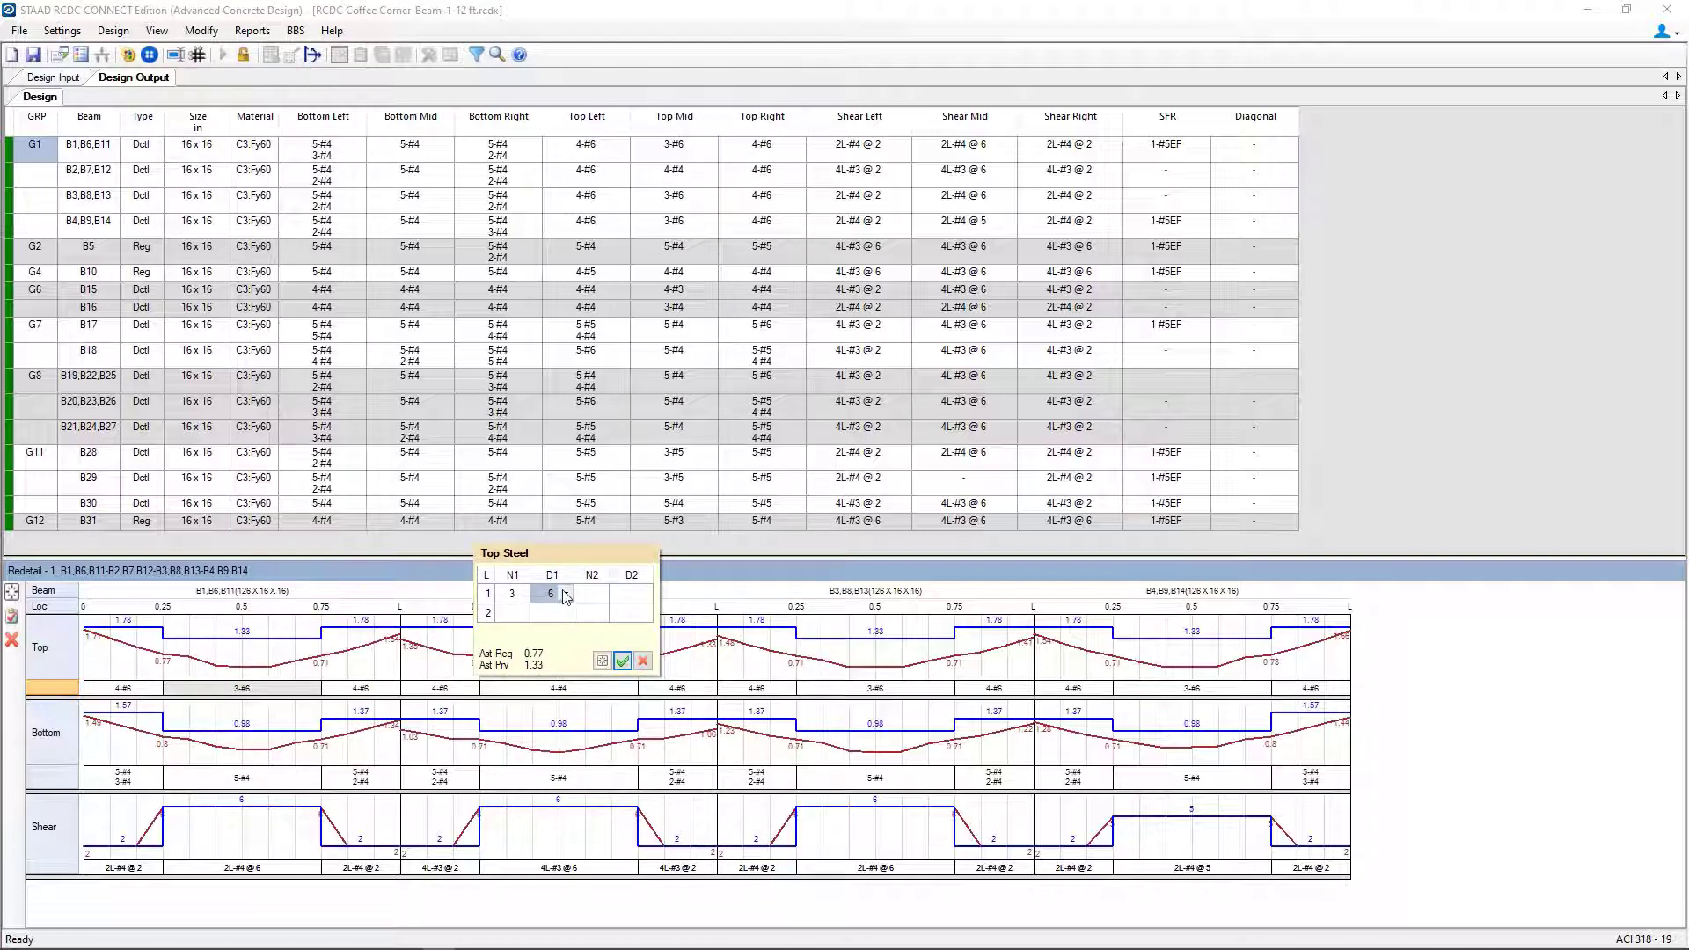
left_click(562, 595)
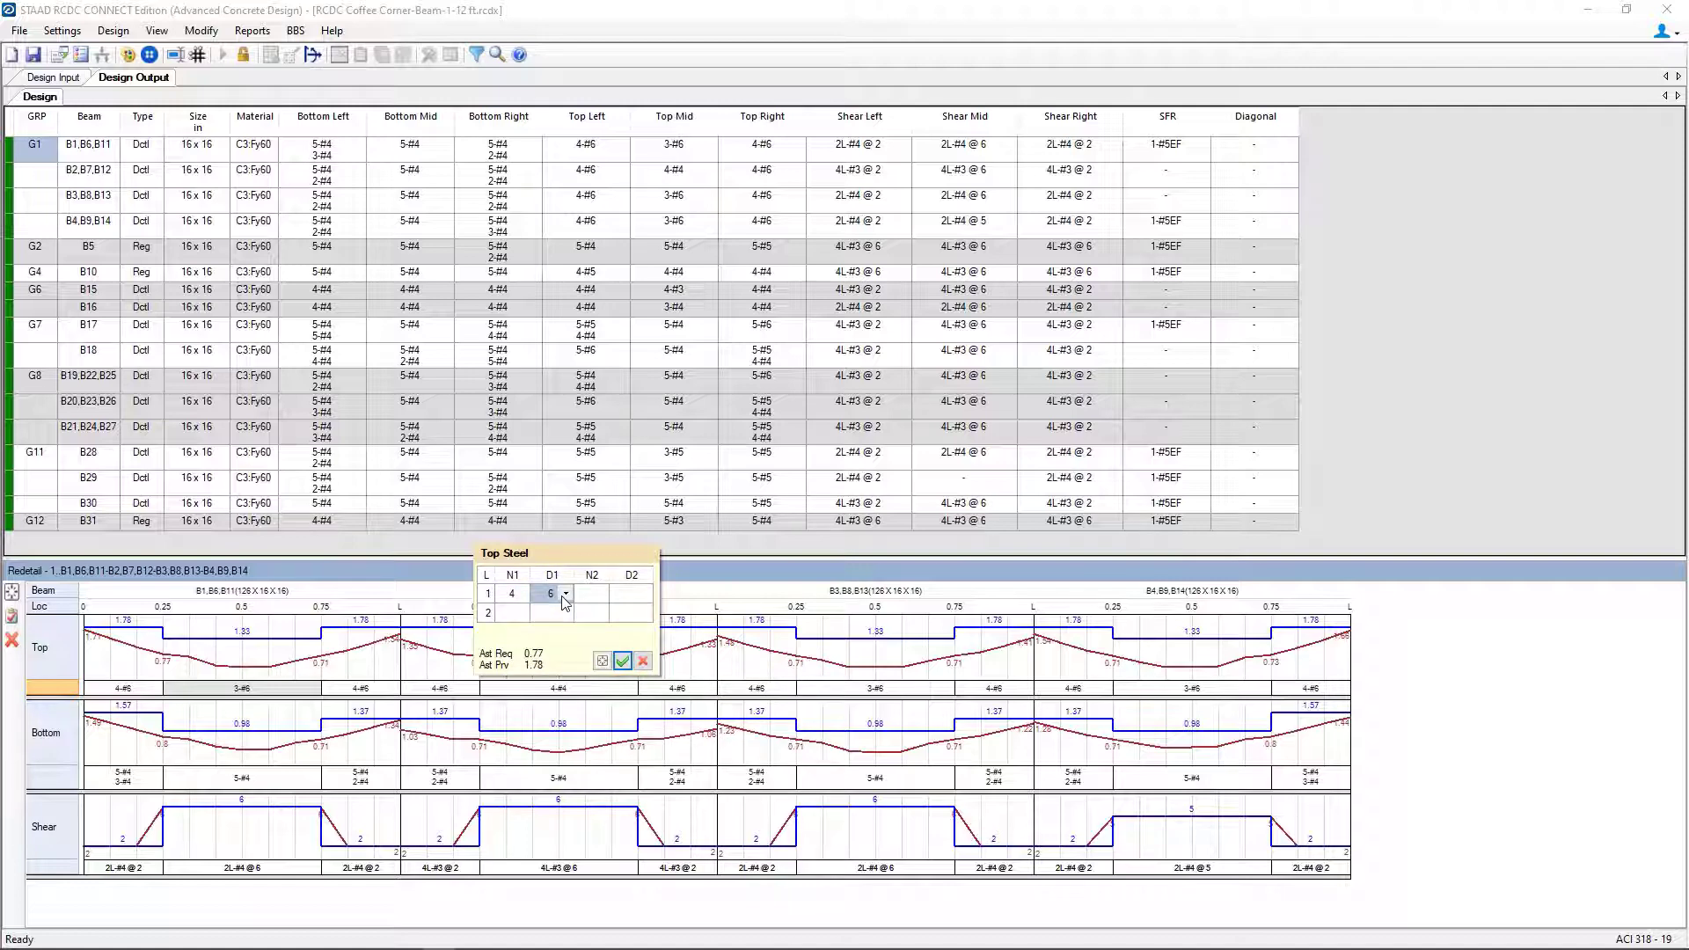
left_click(566, 598)
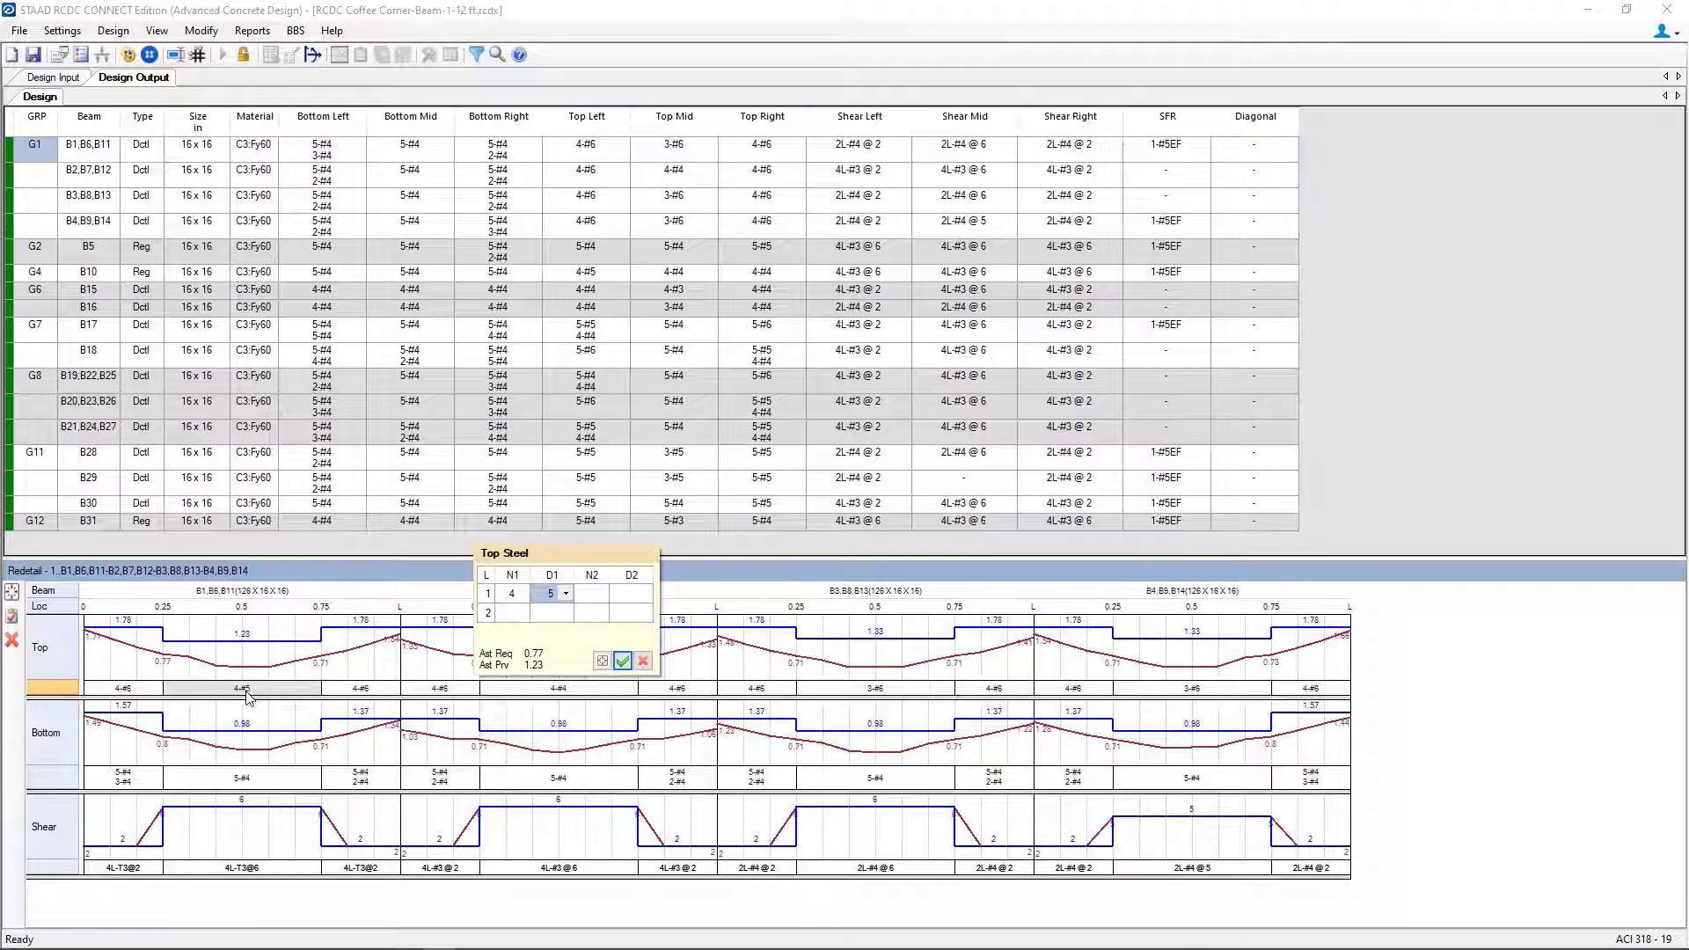
mouse_move(327, 697)
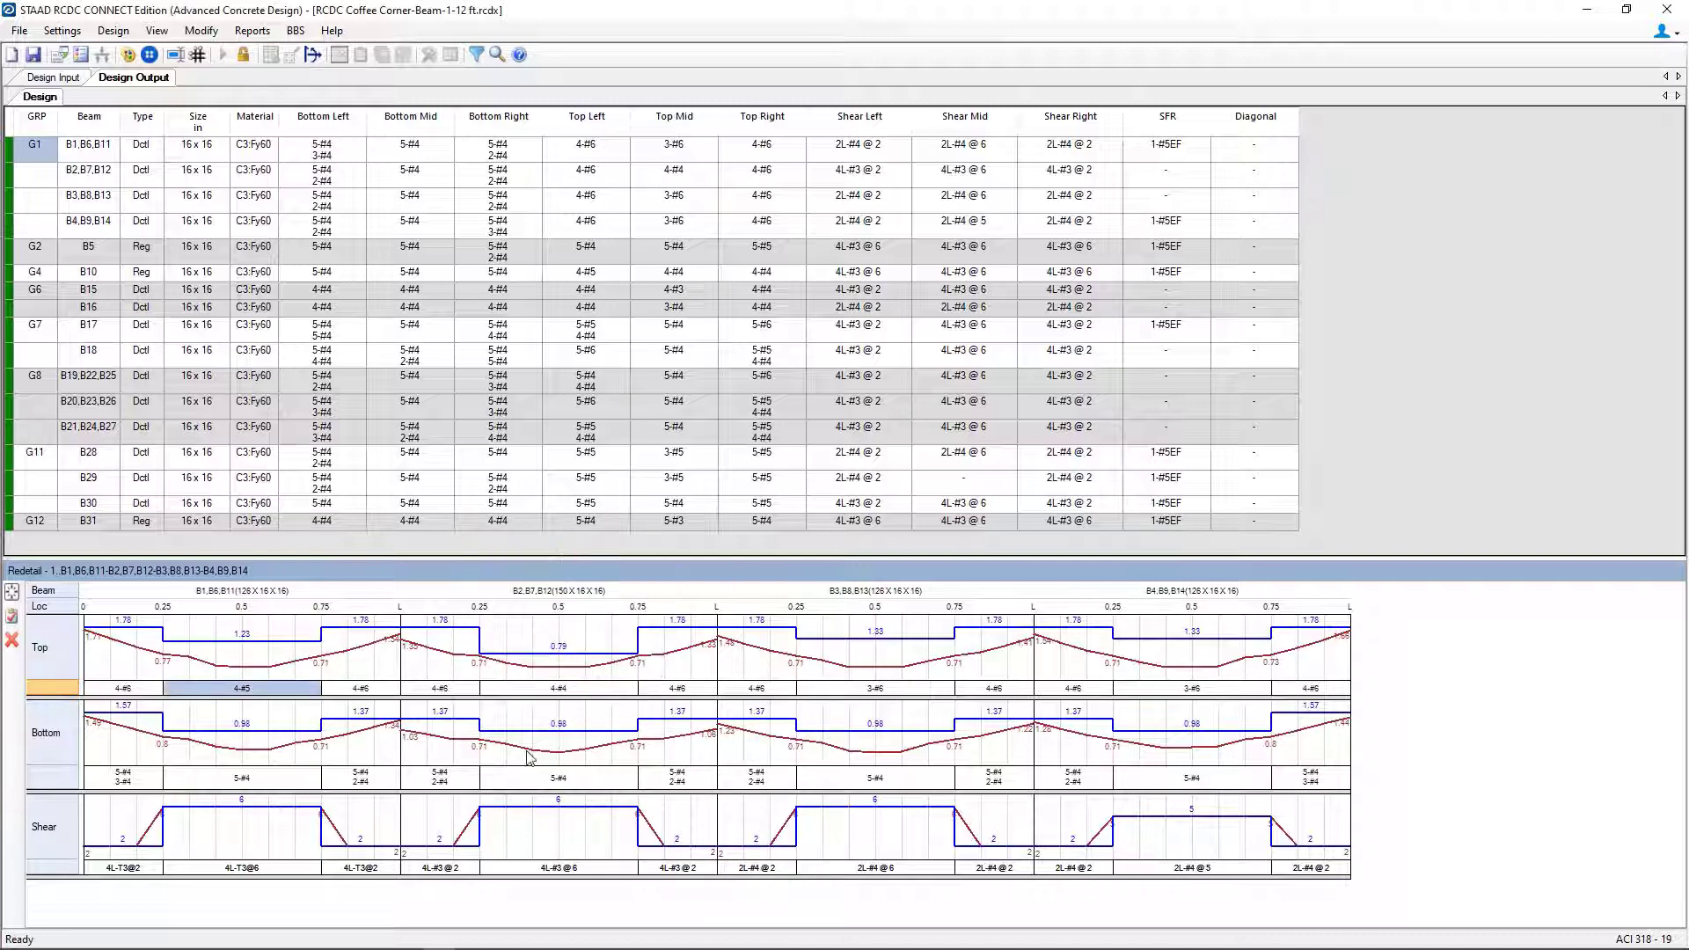
mouse_move(13, 617)
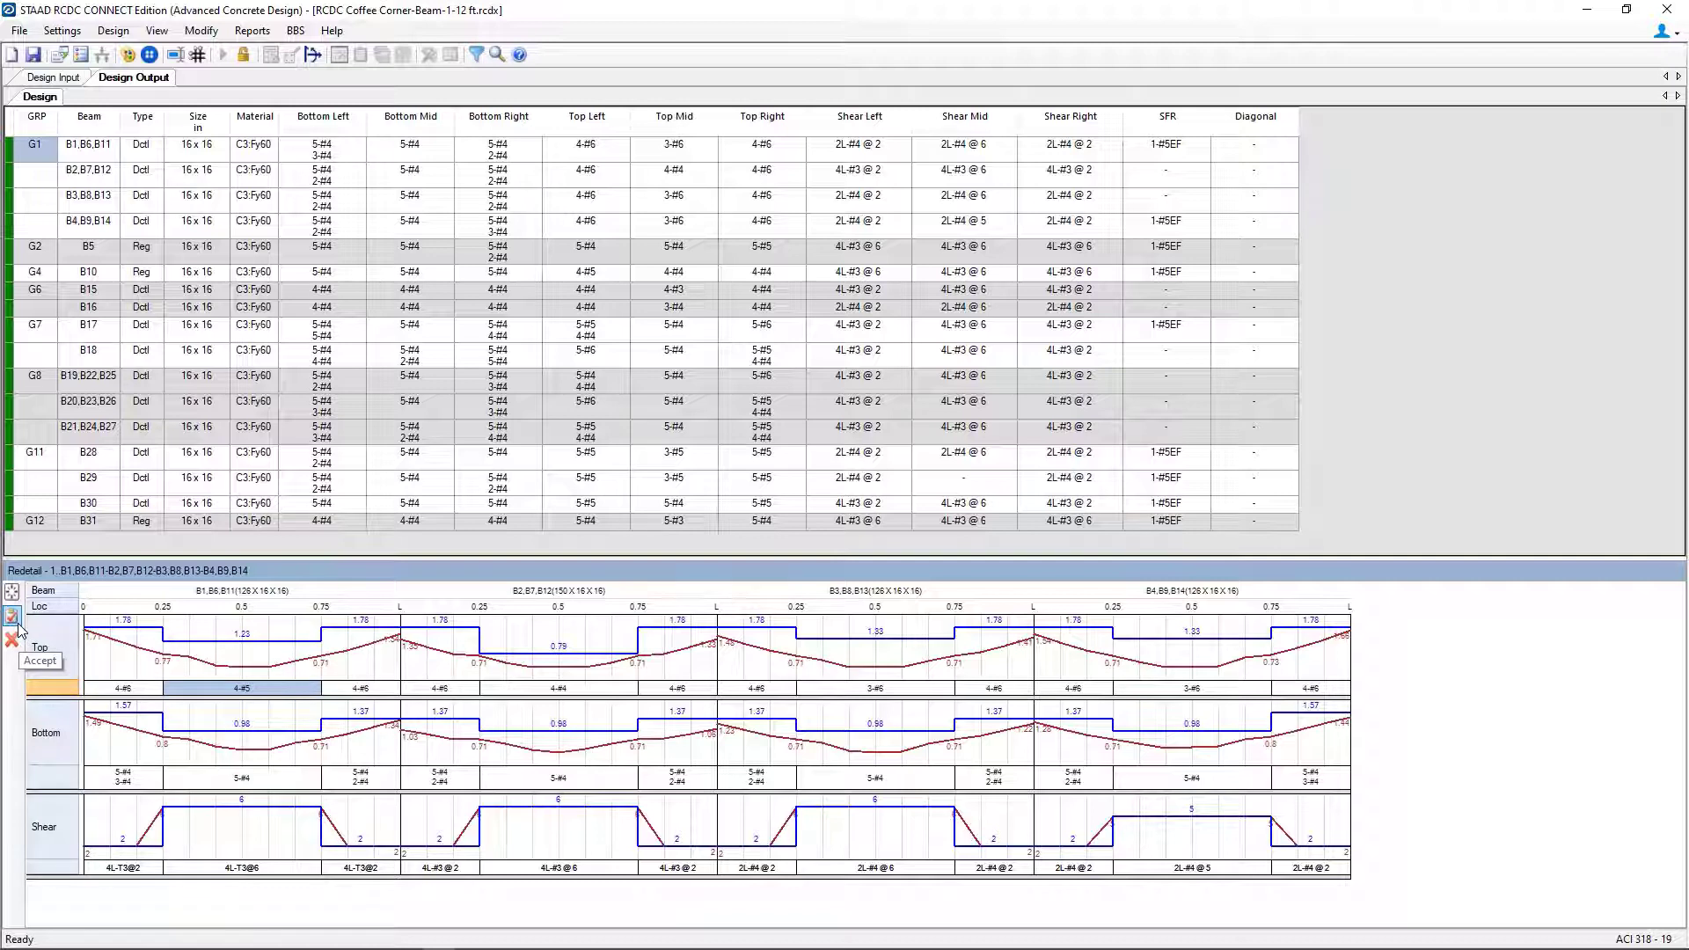
Accept the re-detailed reinforcement (Top Mid 4-#5) and save the project
left_click(13, 616)
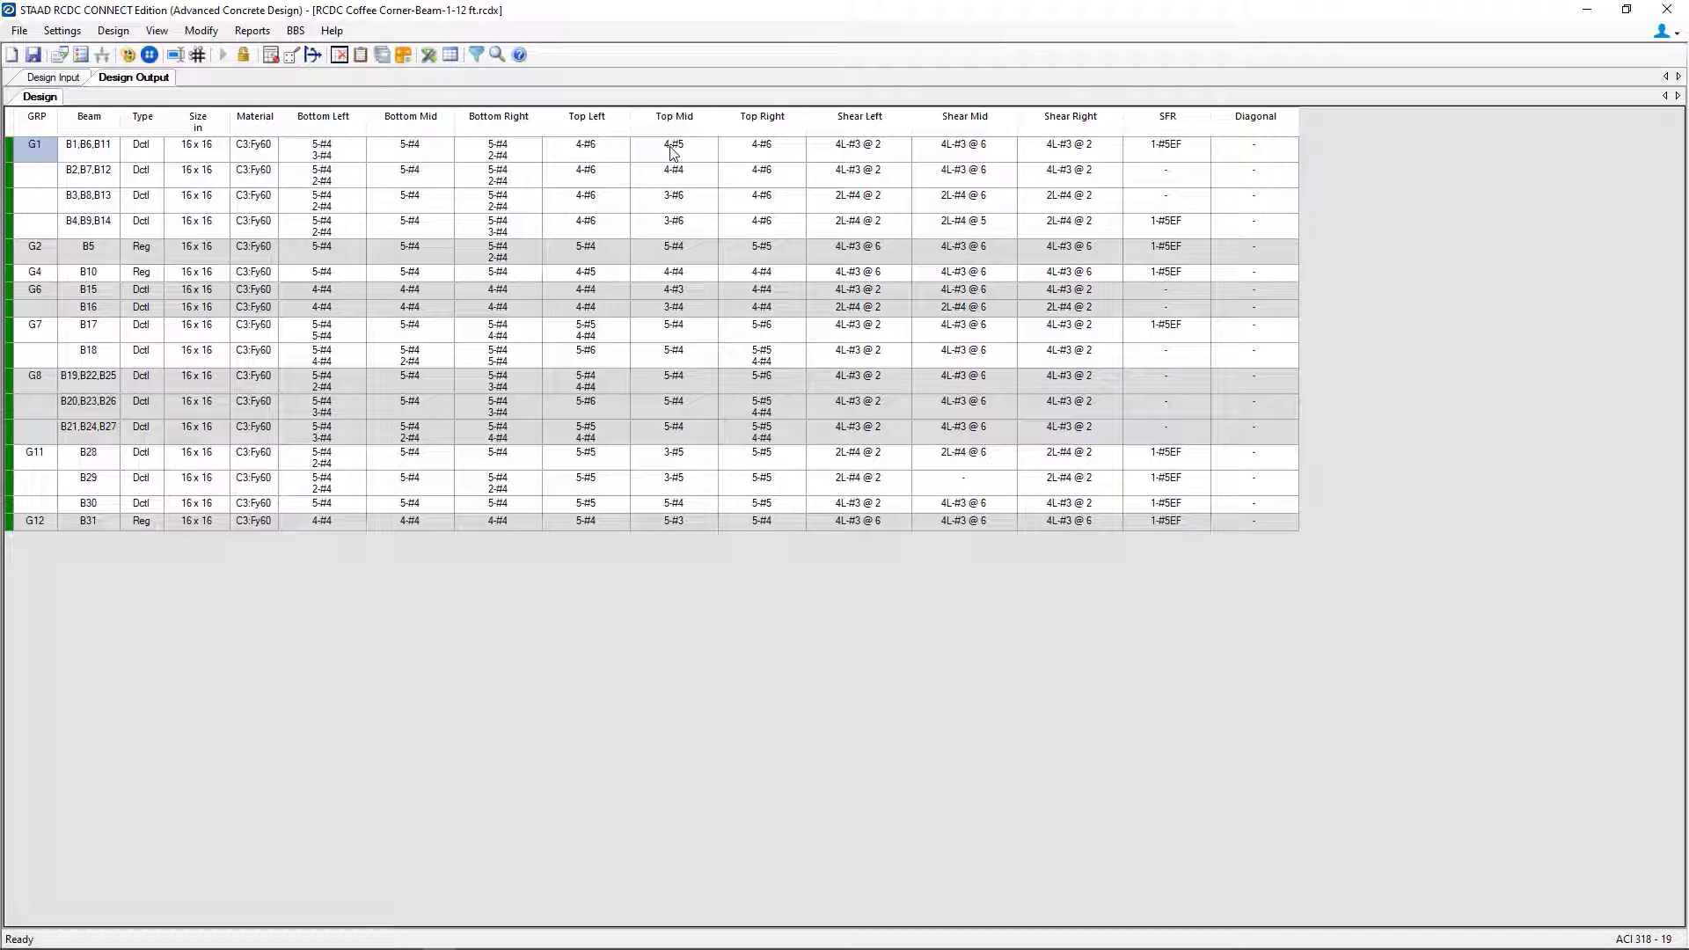
left_click(672, 289)
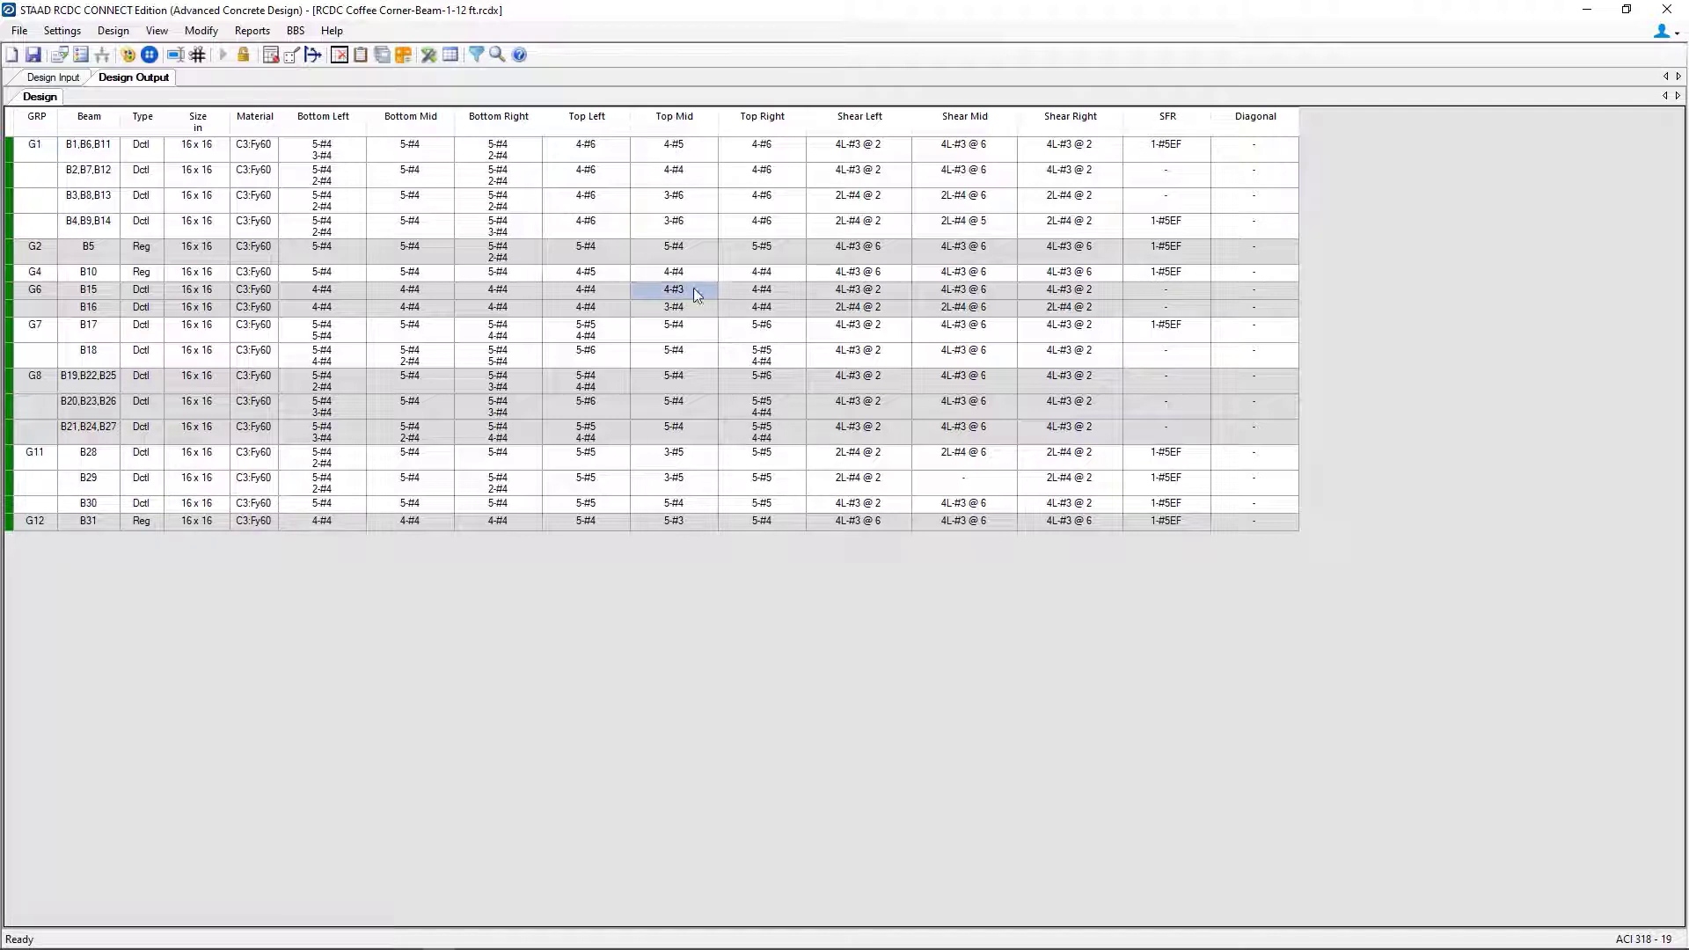
left_click(37, 54)
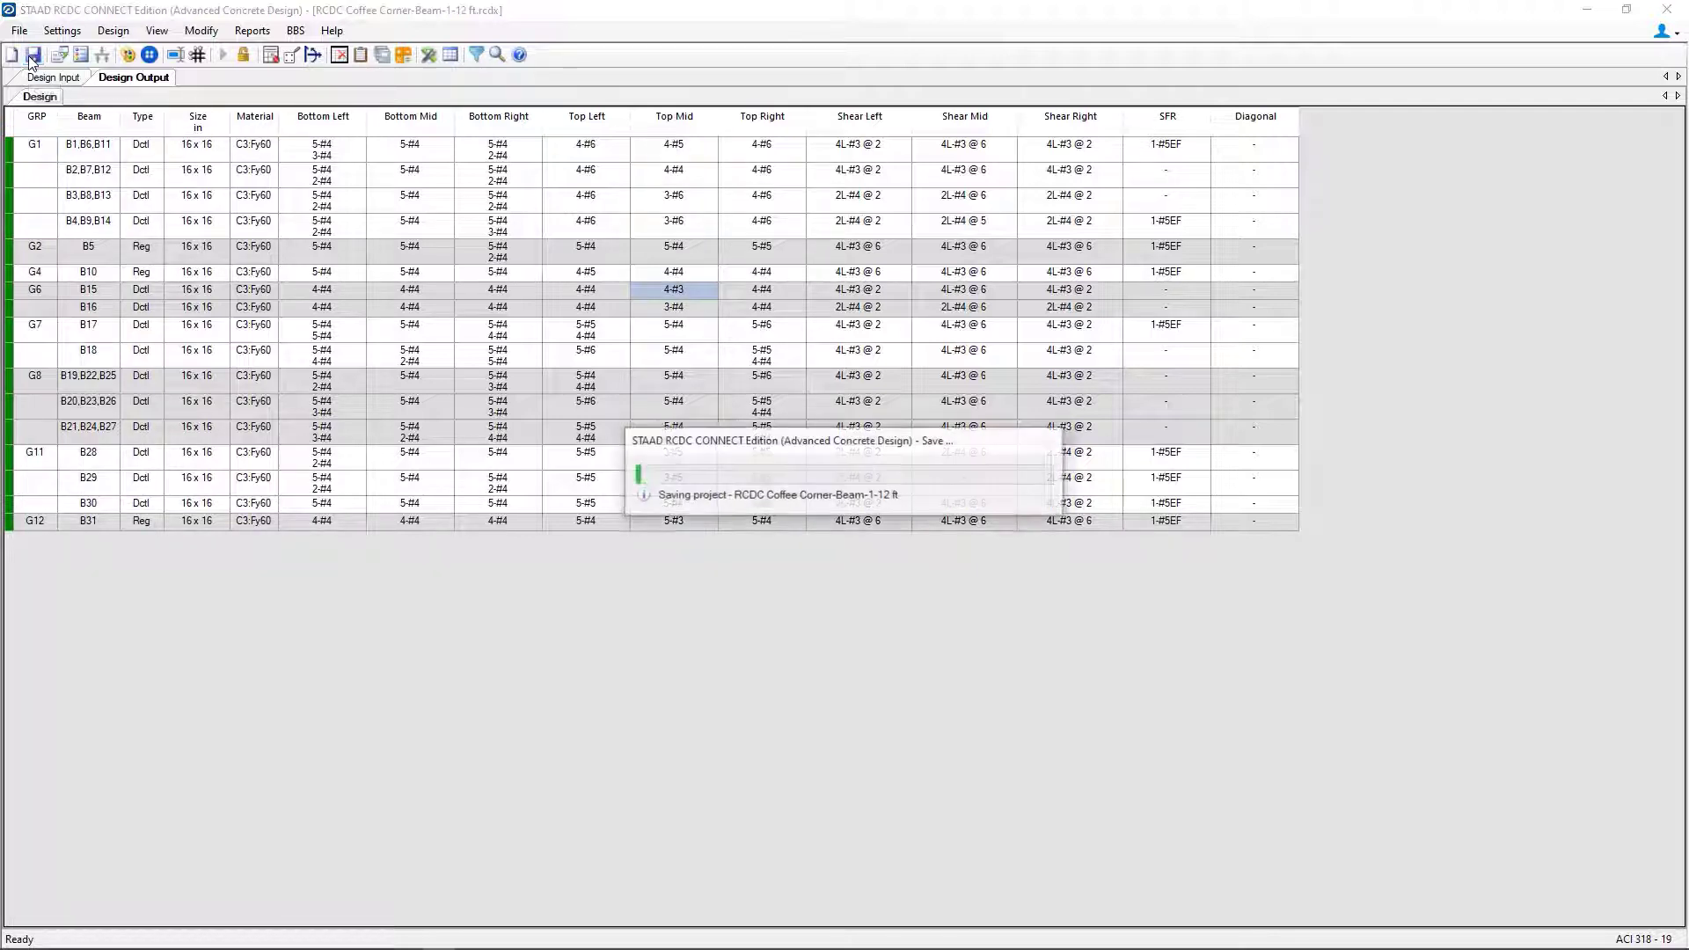